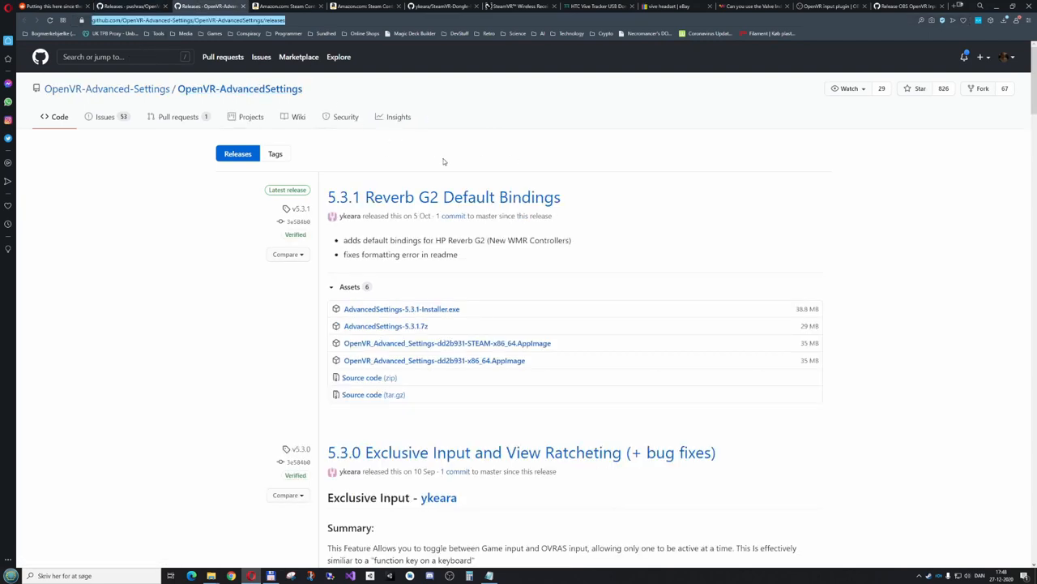
- Compare the AdvancedSettings and SpaceCalibrator release pages, ending on SpaceCalibrator v1.2 downloads
scroll("down", 3)
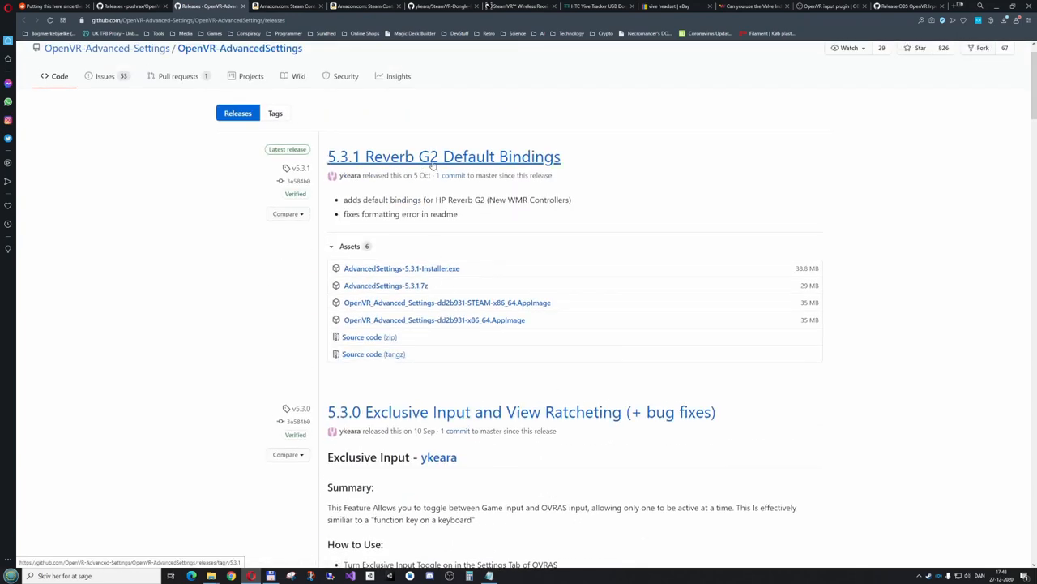
scroll("down", 3)
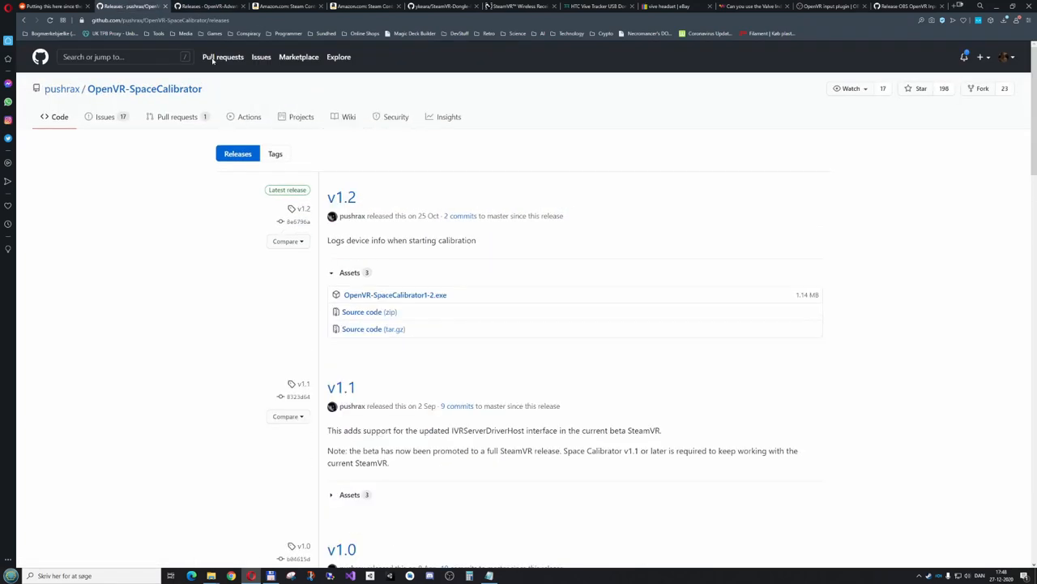
mouse_move(144, 89)
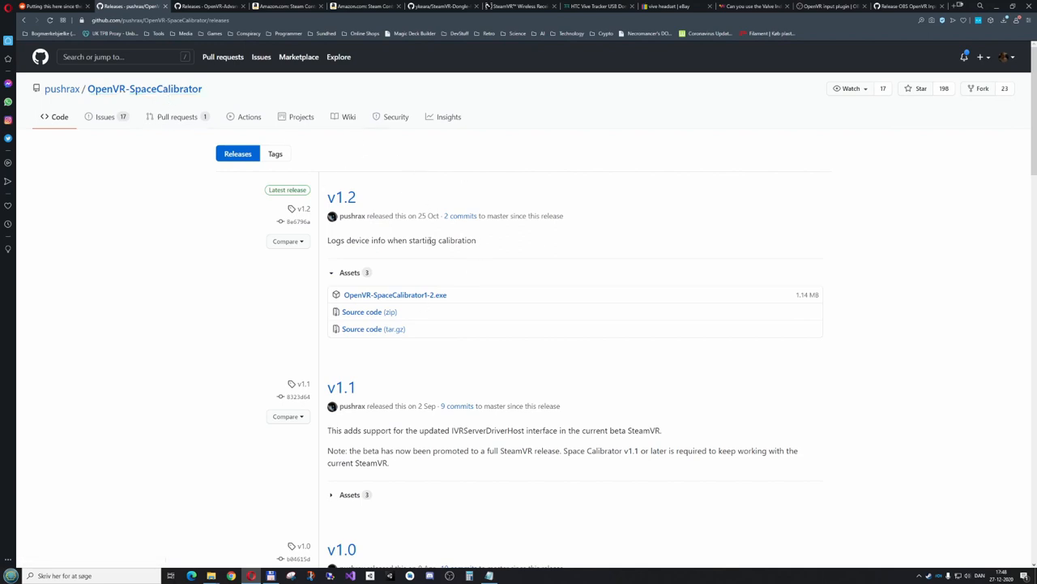
left_click(207, 5)
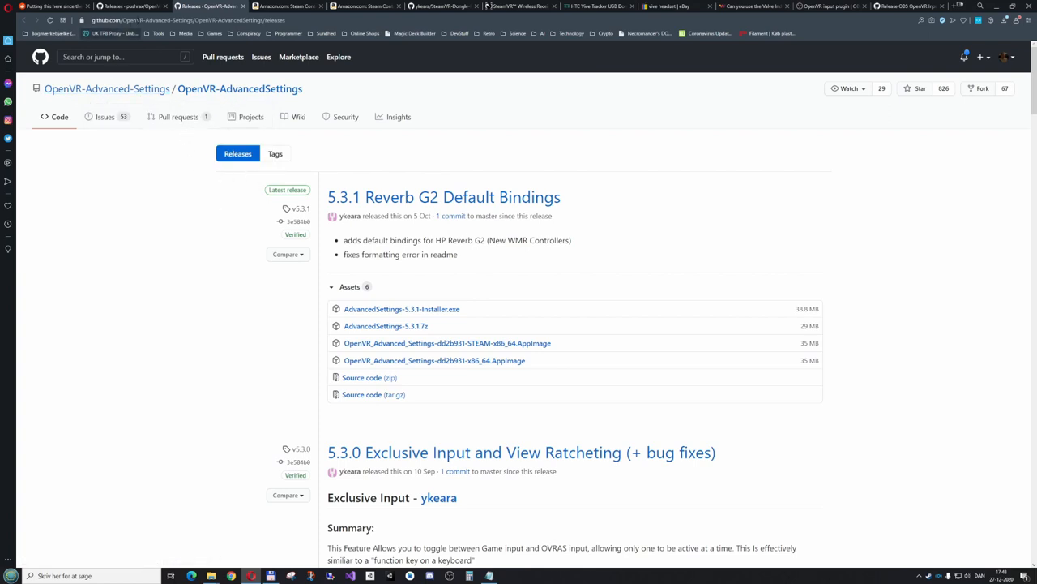
left_click(130, 7)
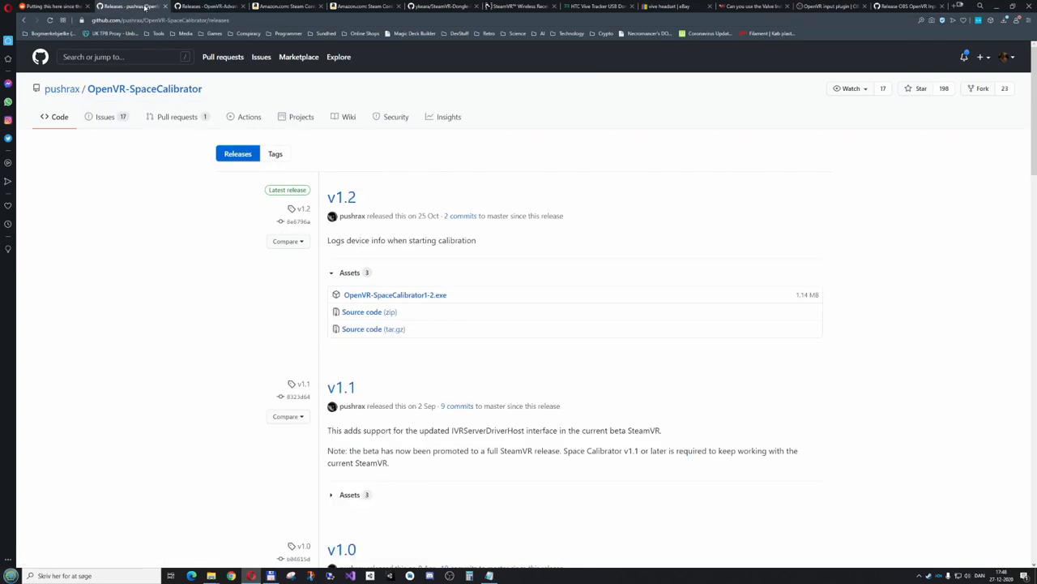
left_click(207, 6)
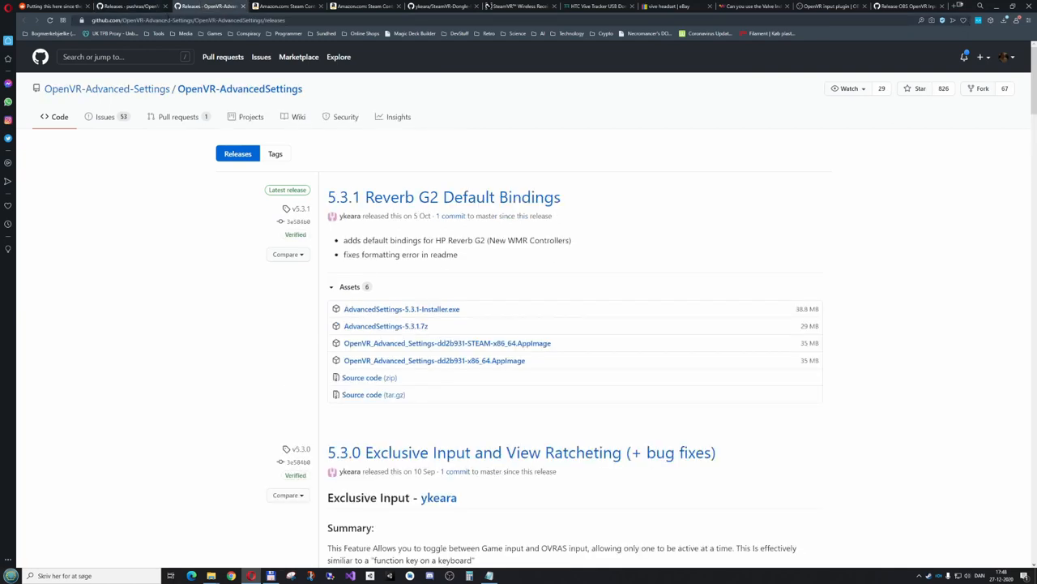
left_click(130, 5)
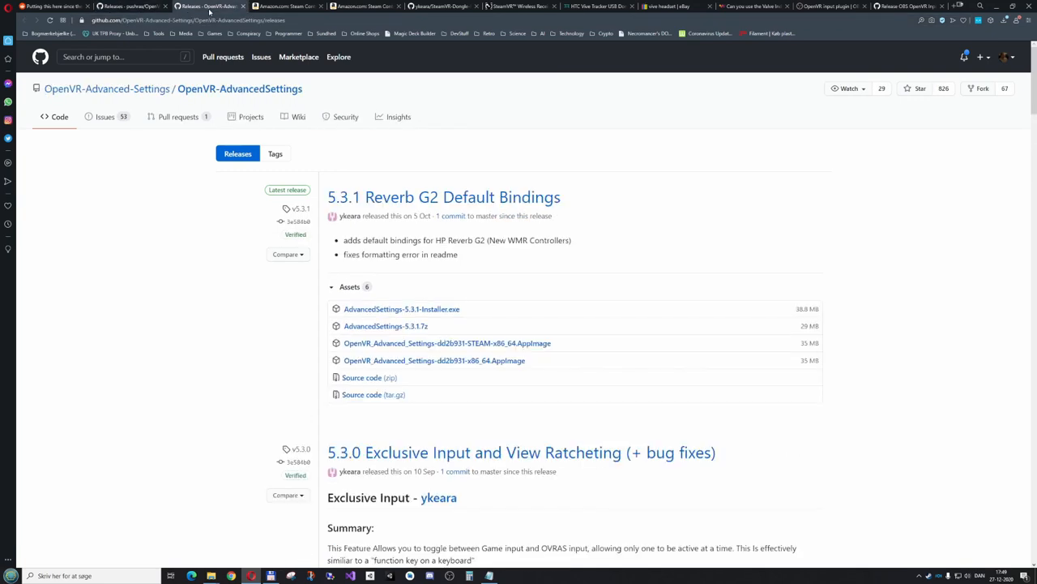
mouse_move(451, 215)
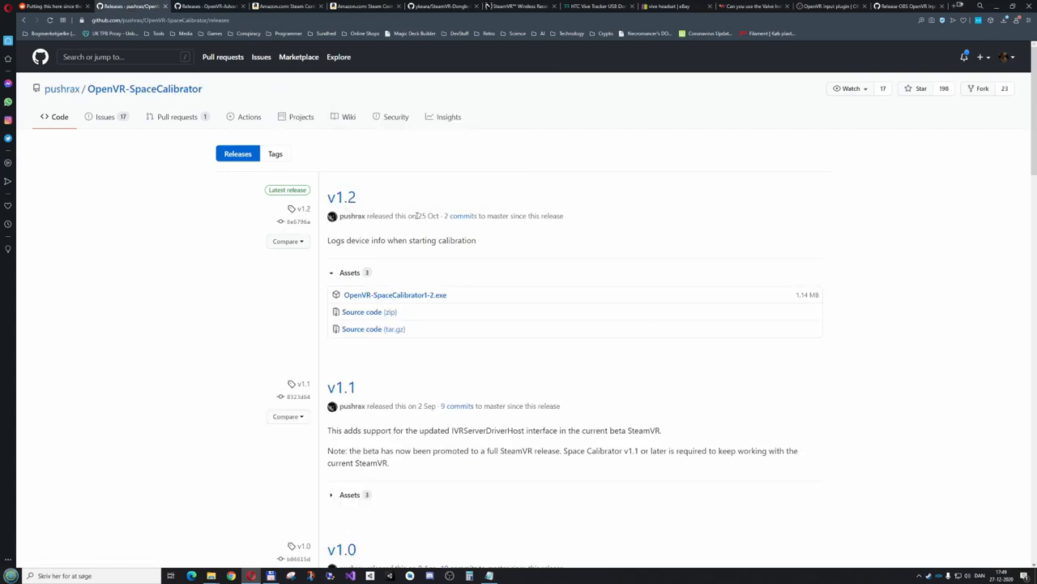
mouse_move(144, 89)
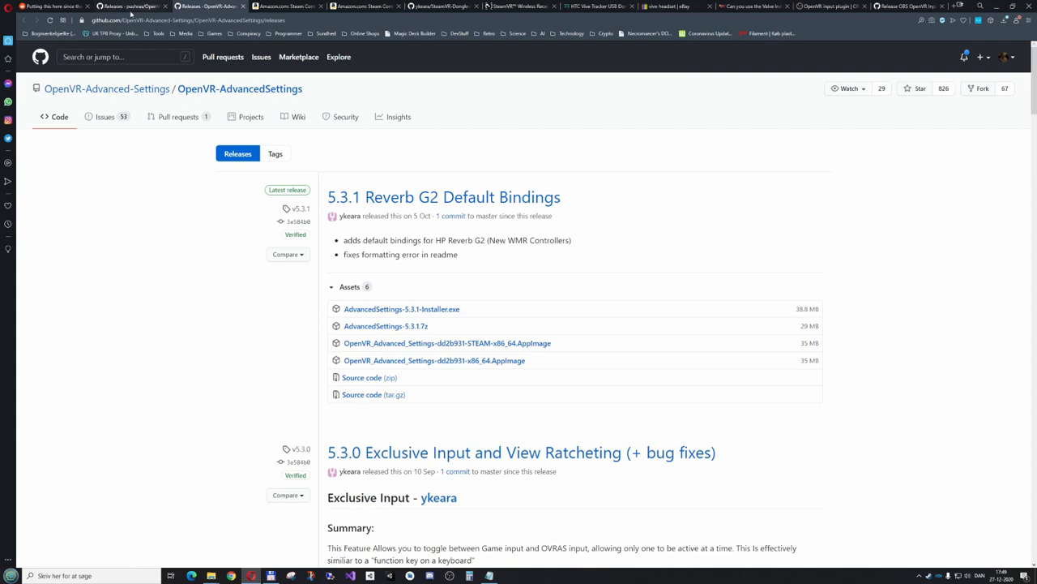
mouse_move(283, 100)
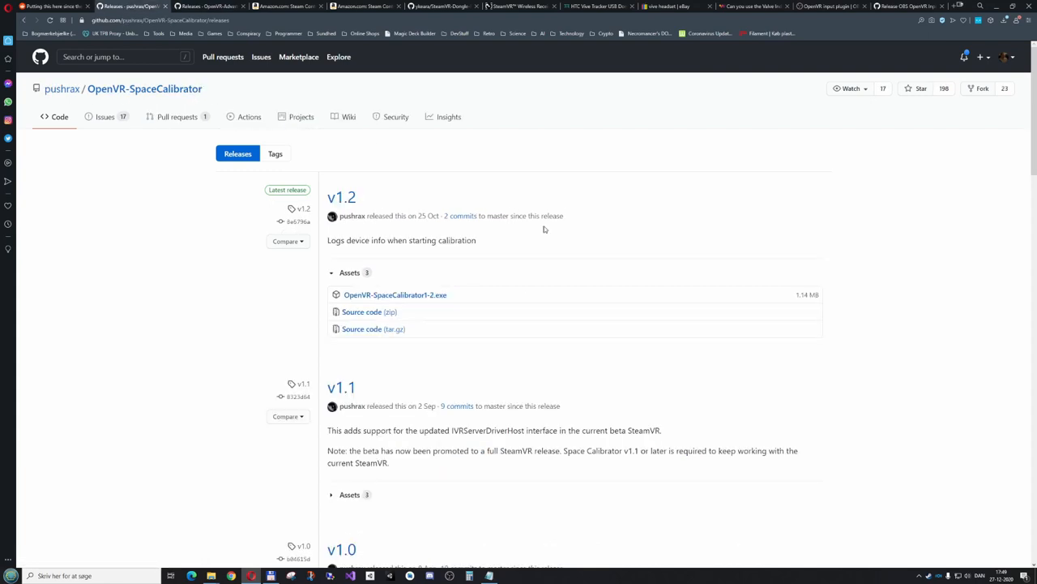
mouse_move(567, 402)
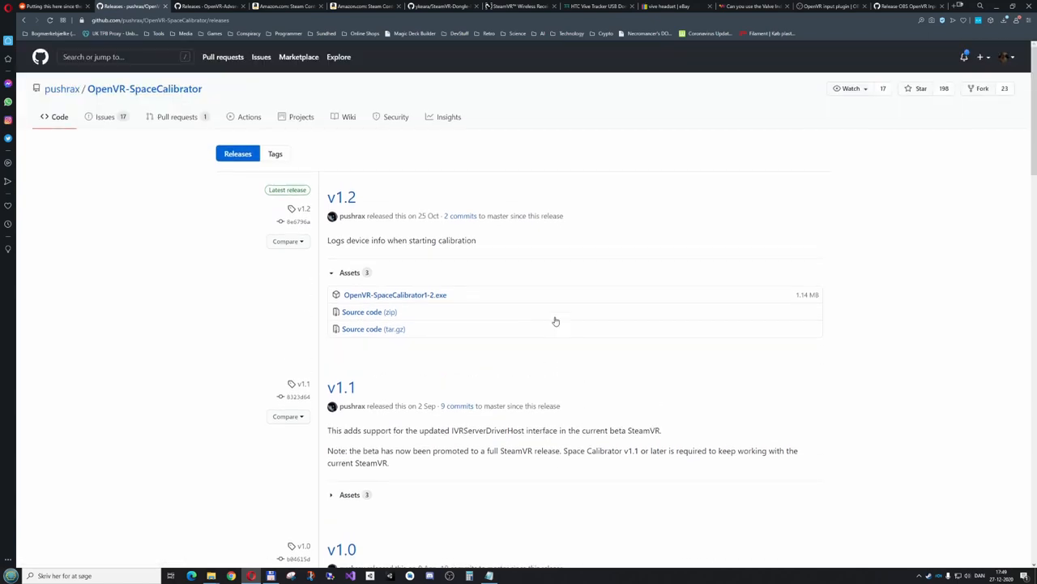
mouse_move(247, 72)
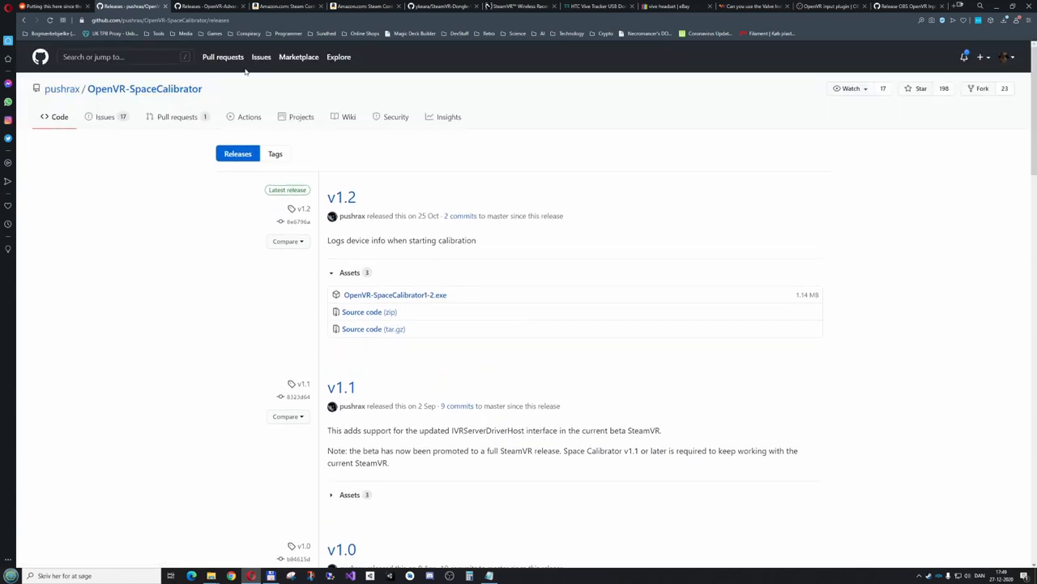
mouse_move(145, 89)
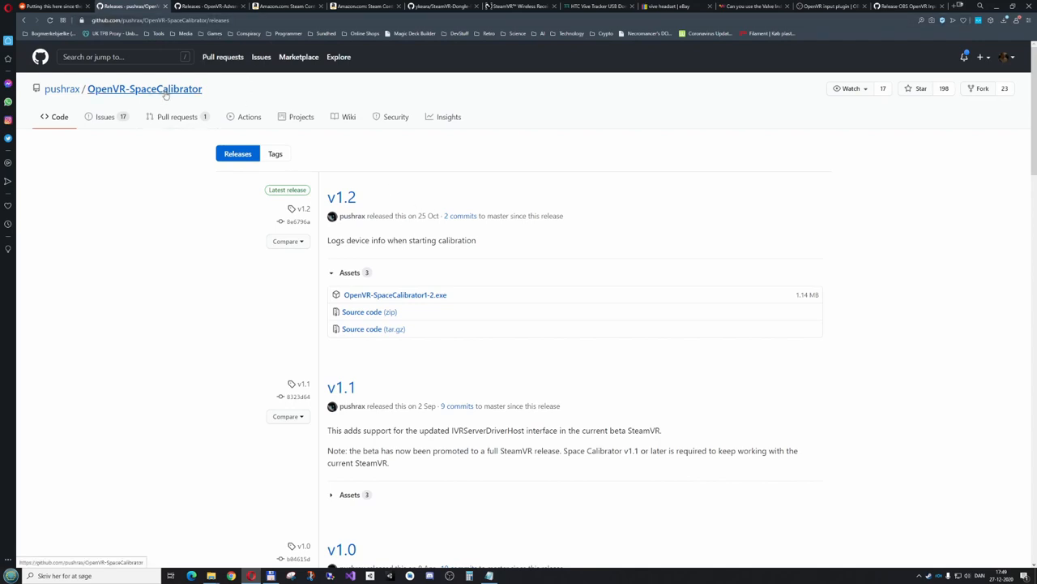
scroll("down", 3)
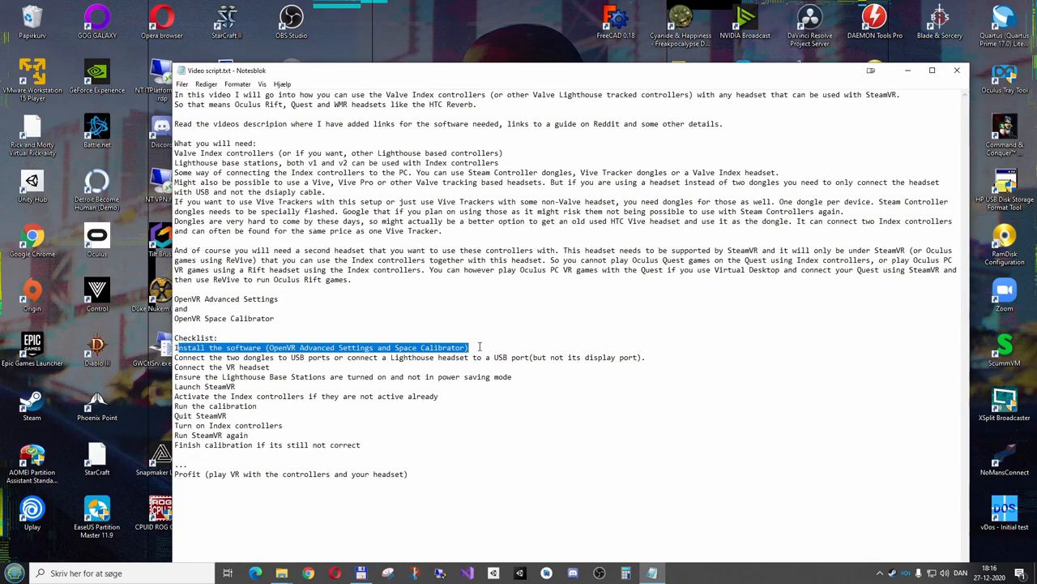
left_click(357, 346)
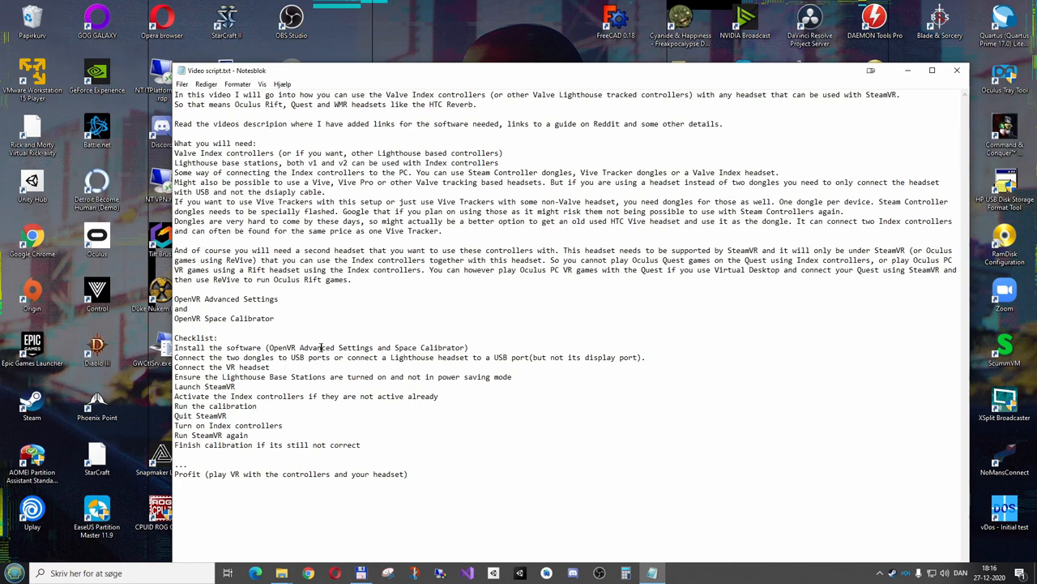
double_click(444, 347)
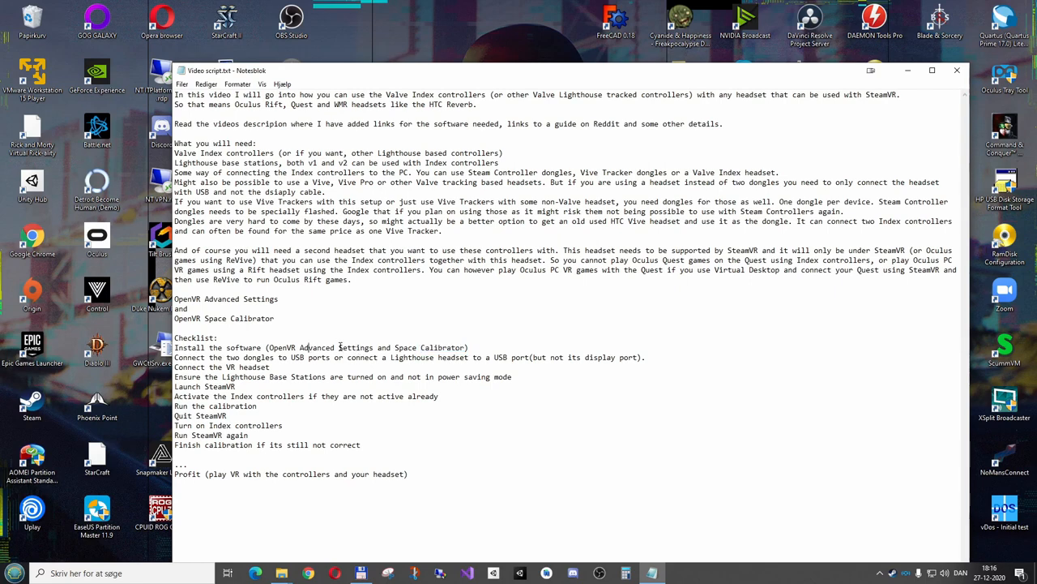
double_click(355, 347)
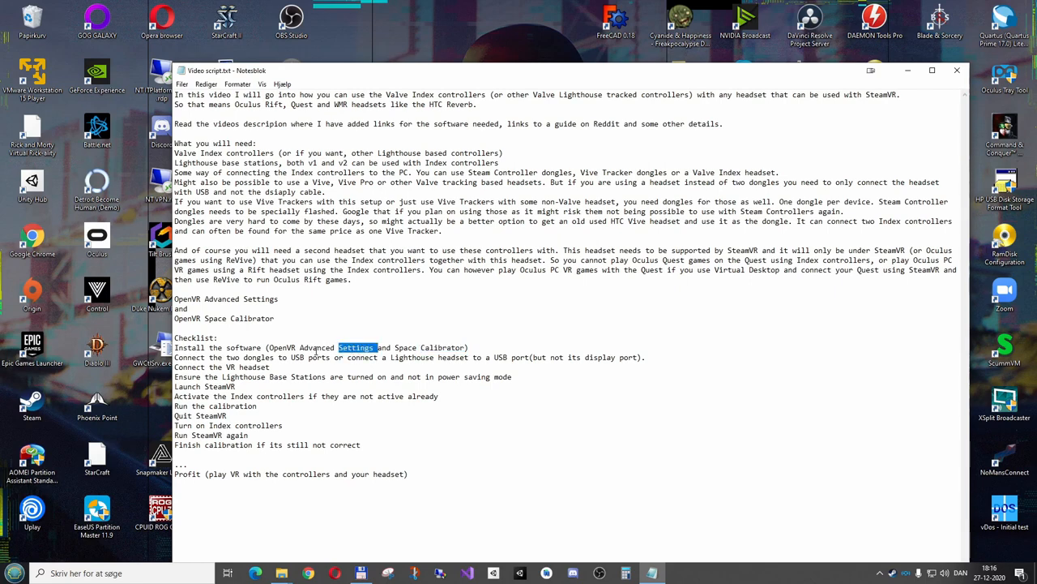
double_click(317, 347)
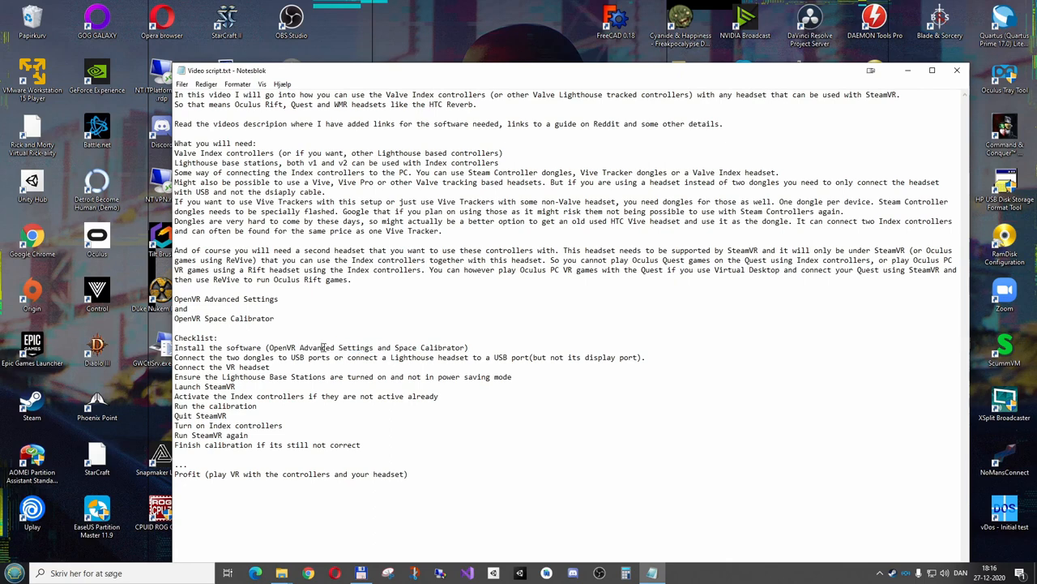
double_click(316, 347)
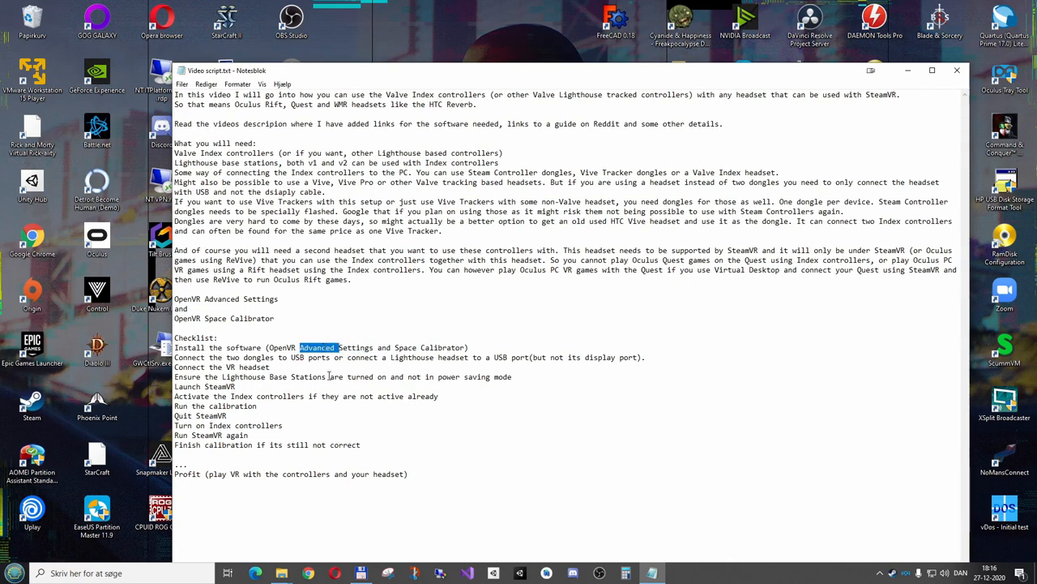
double_click(356, 347)
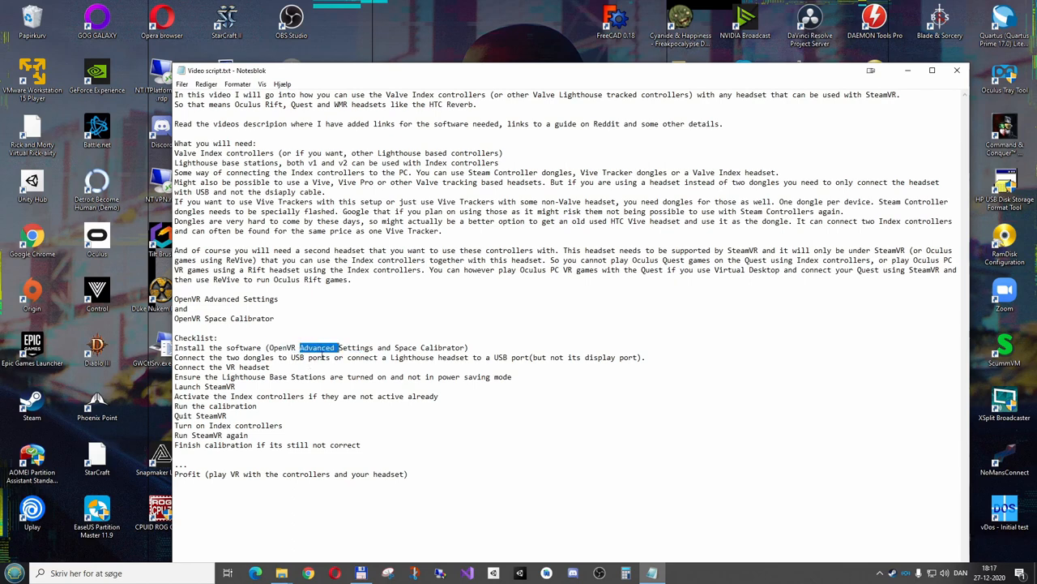
mouse_move(322, 293)
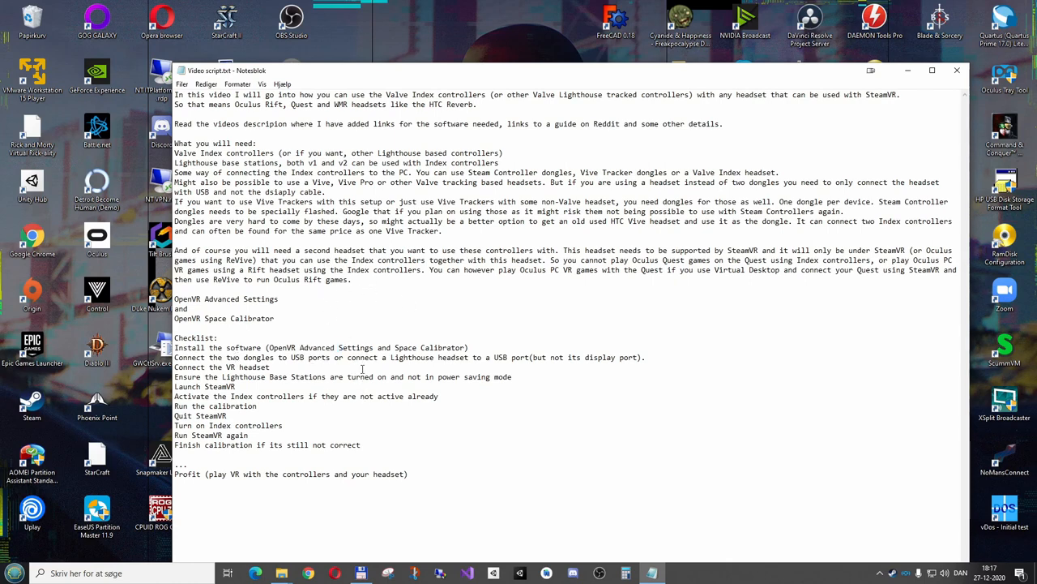
left_click_drag(241, 357, 428, 357)
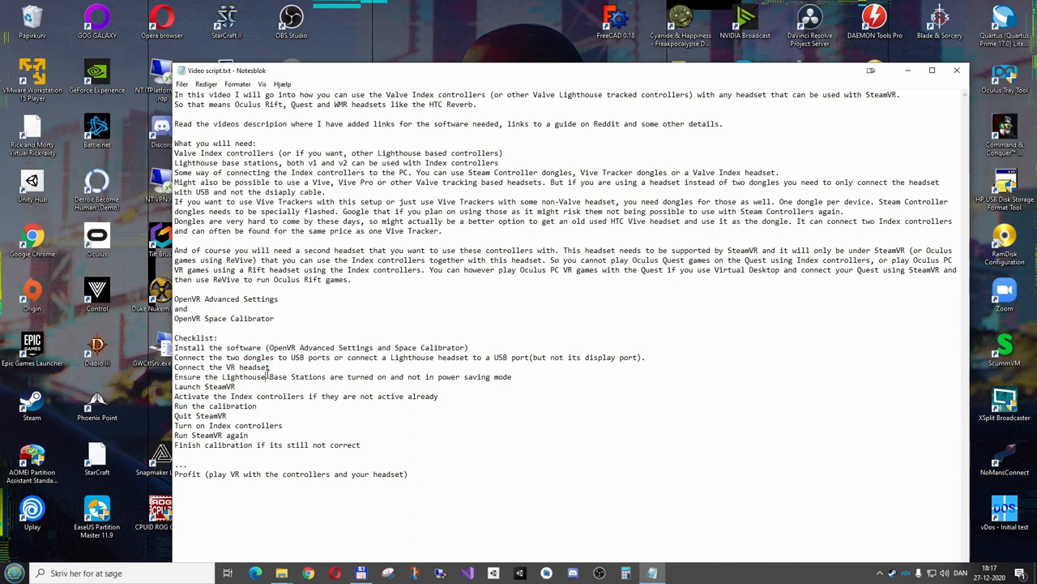
double_click(254, 367)
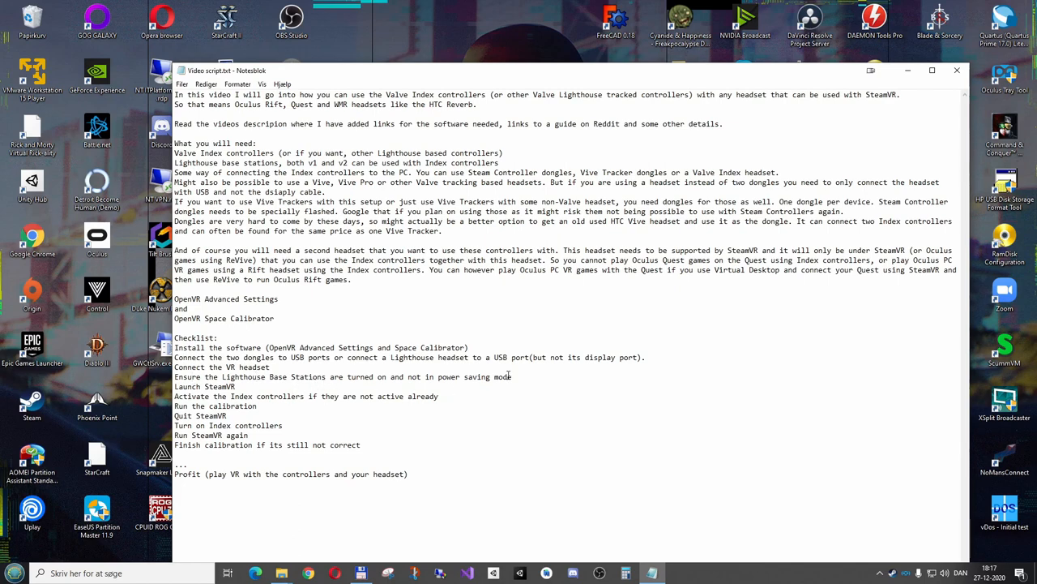
left_click_drag(175, 367, 512, 376)
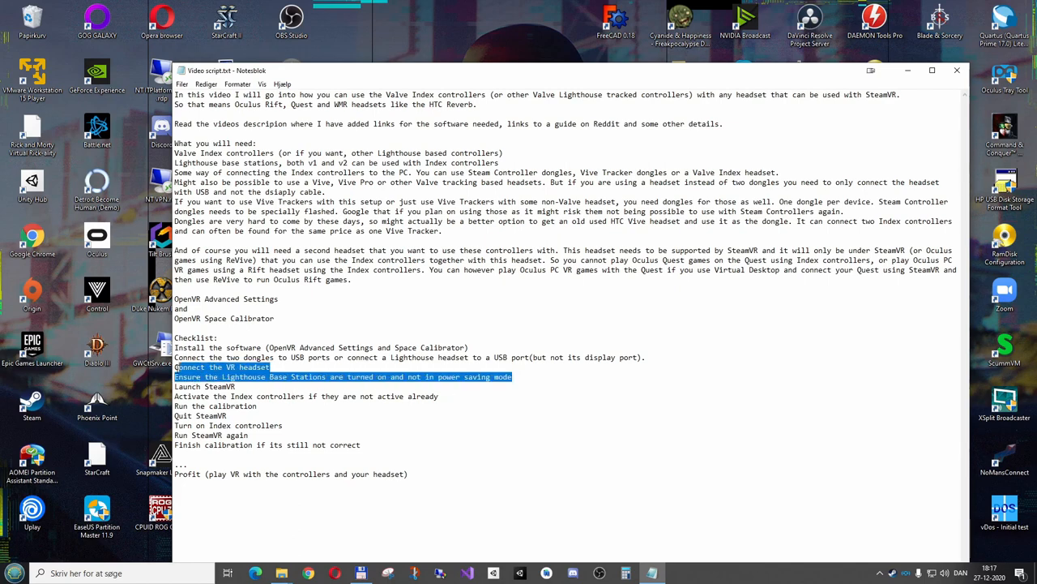
left_click(261, 387)
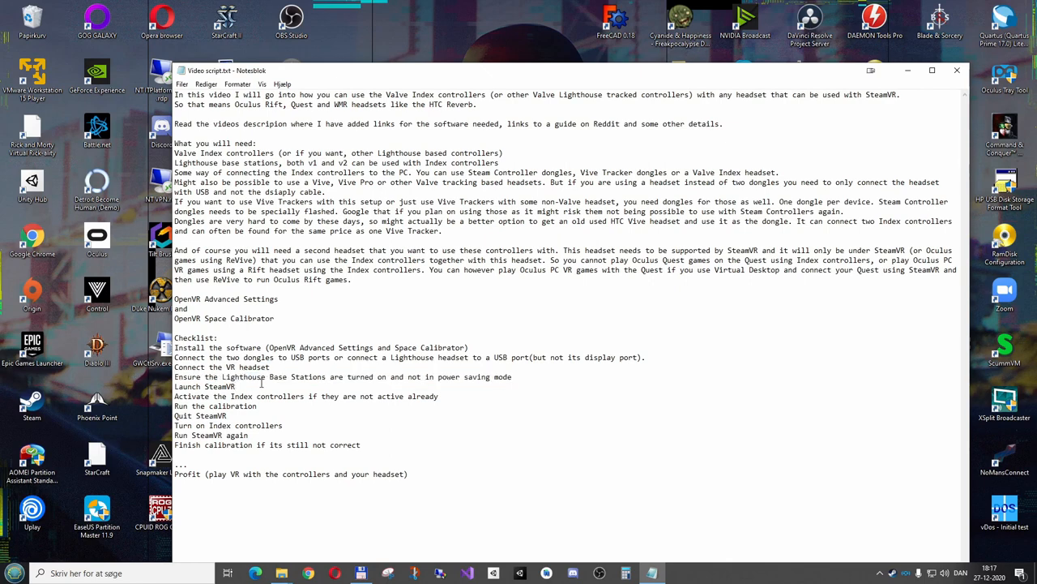
double_click(203, 386)
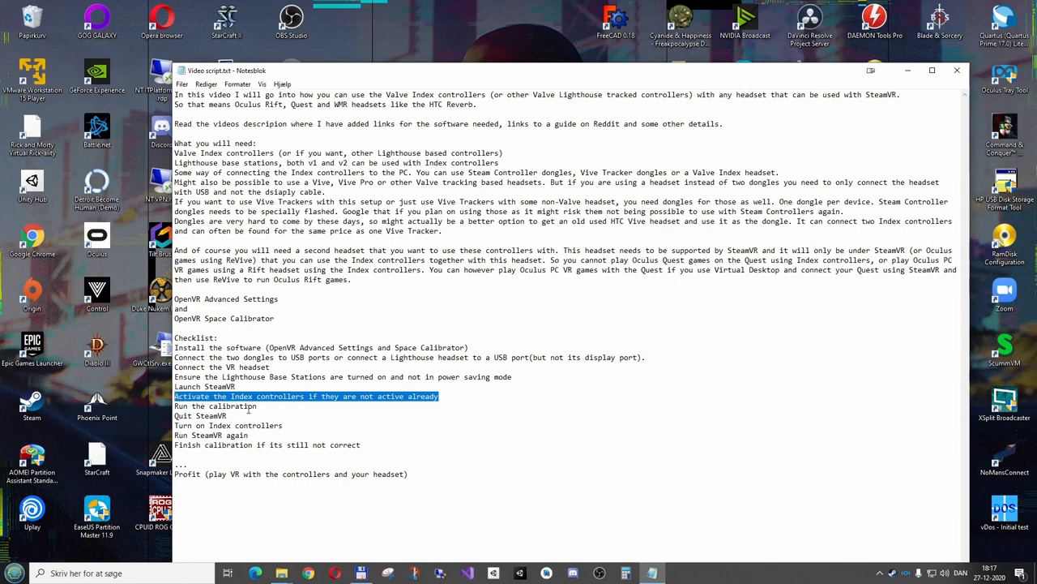
left_click(229, 415)
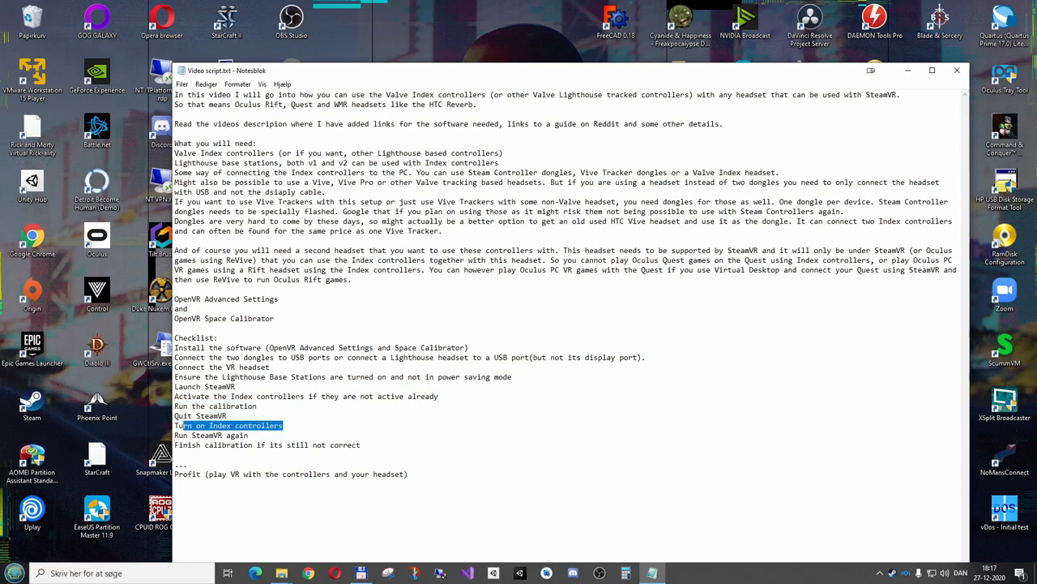
double_click(210, 436)
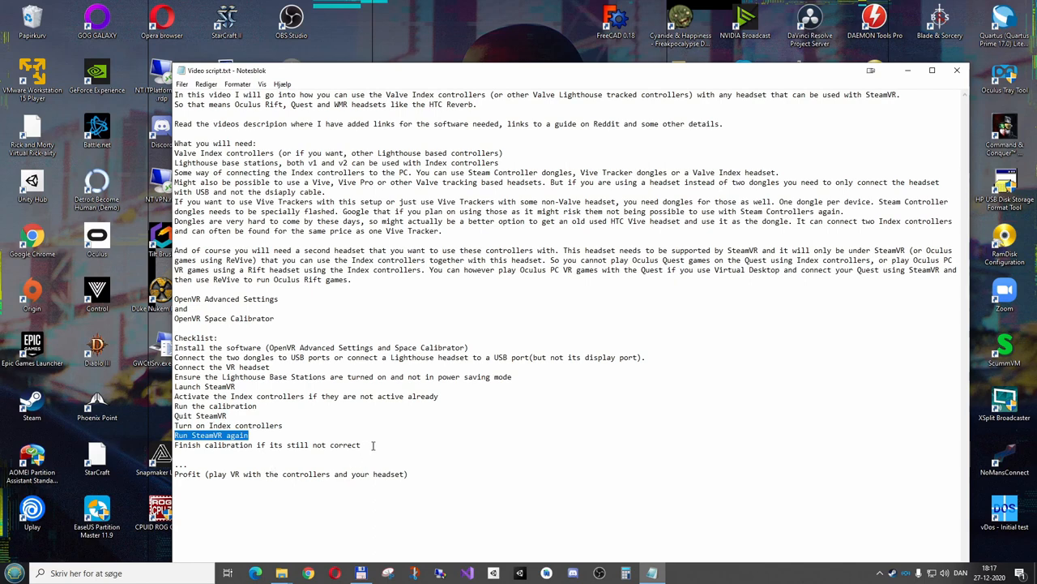
left_click(276, 445)
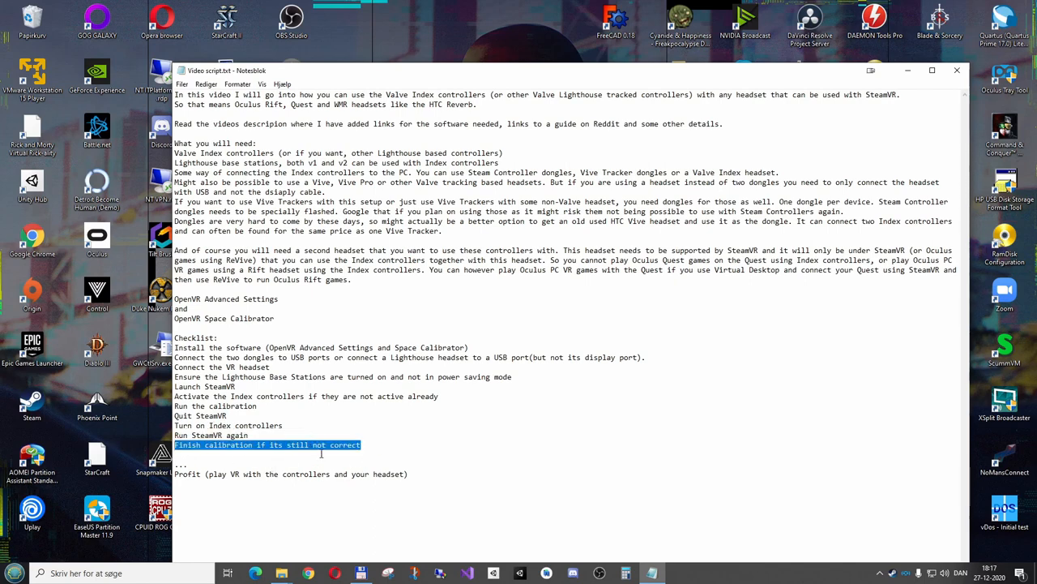
left_click(370, 445)
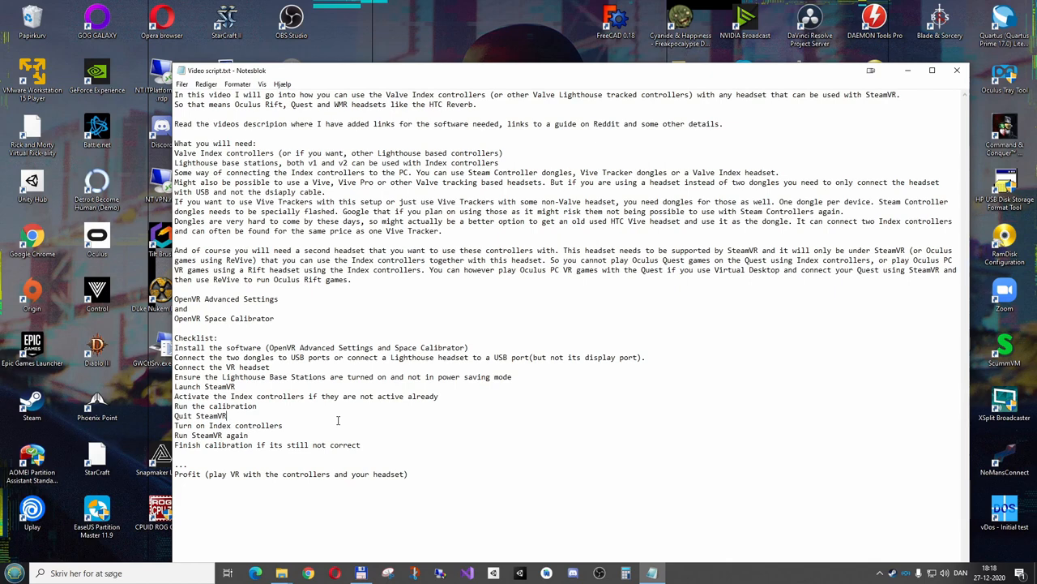
mouse_move(344, 425)
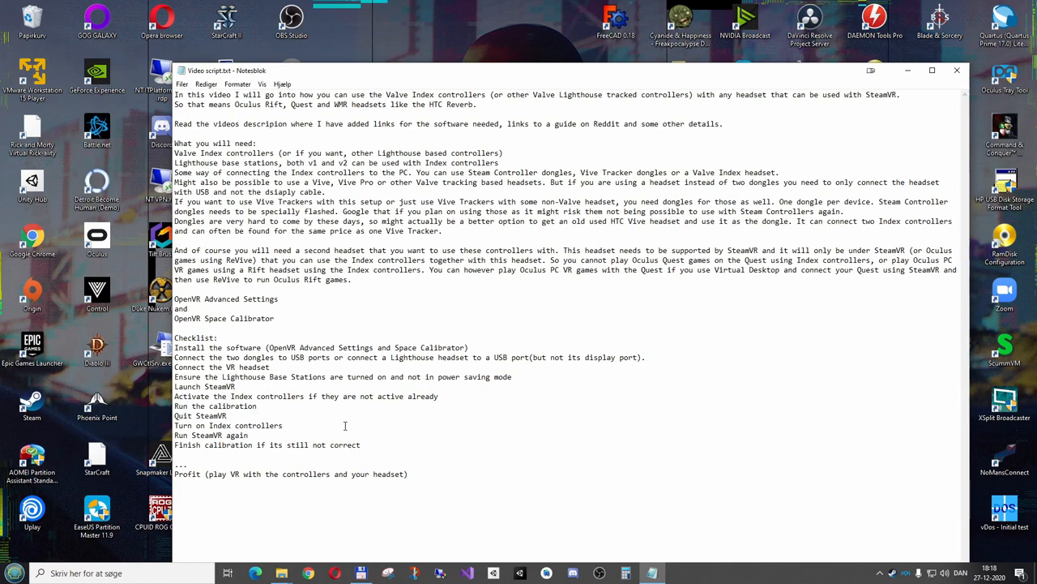
left_click(361, 444)
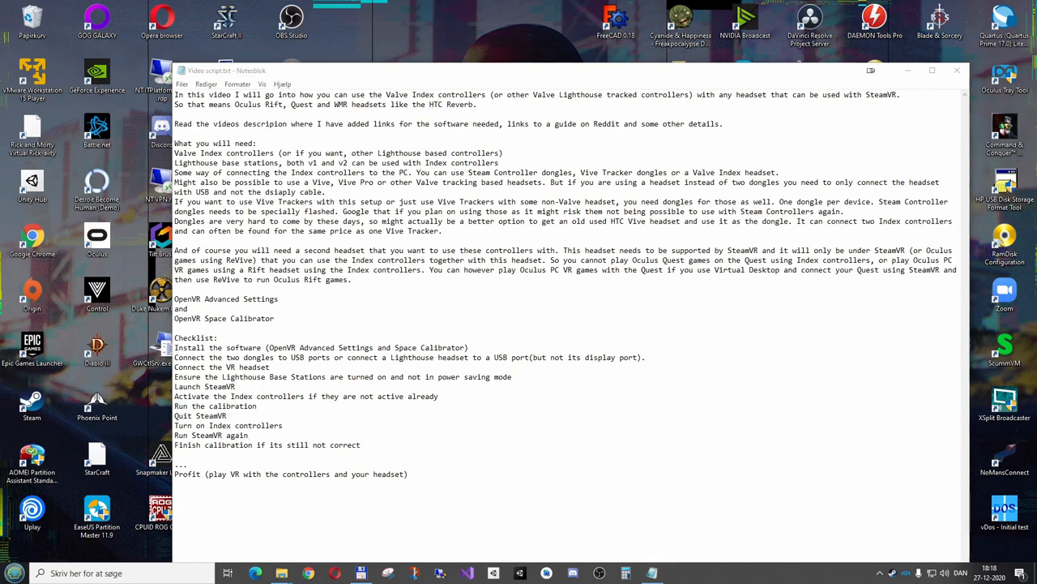
mouse_move(586, 549)
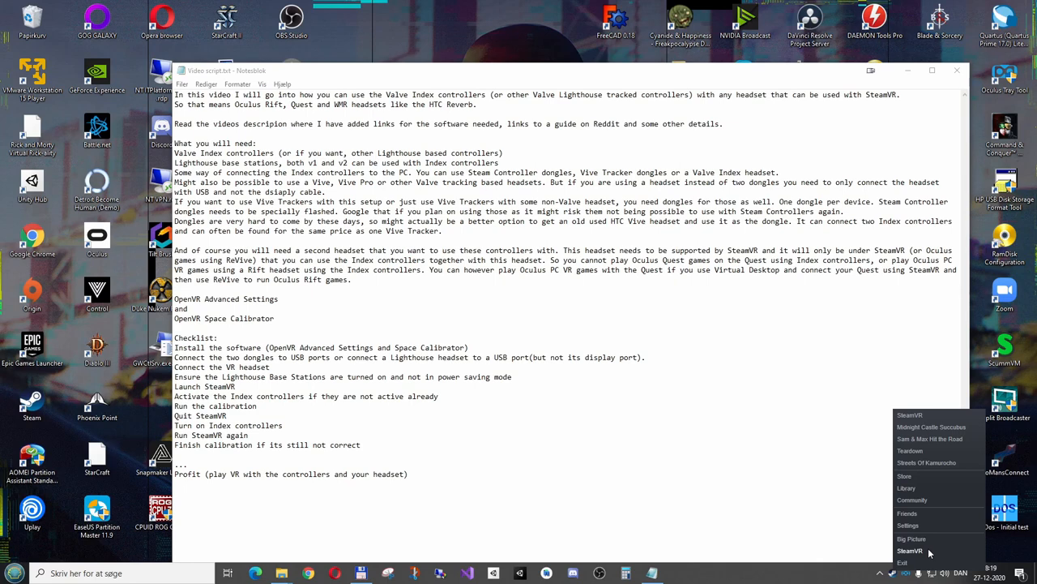
mouse_move(932, 538)
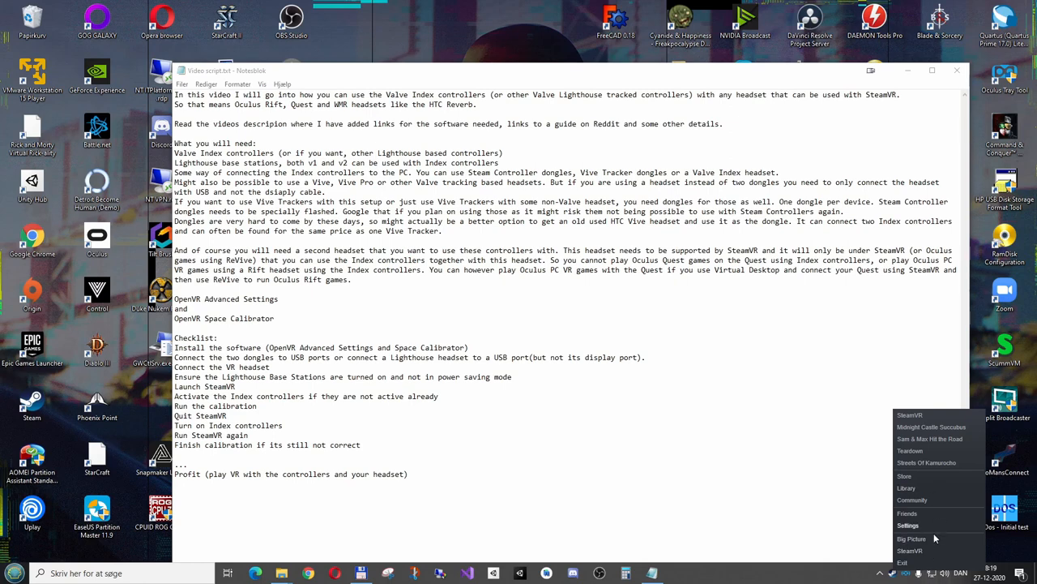
mouse_move(947, 528)
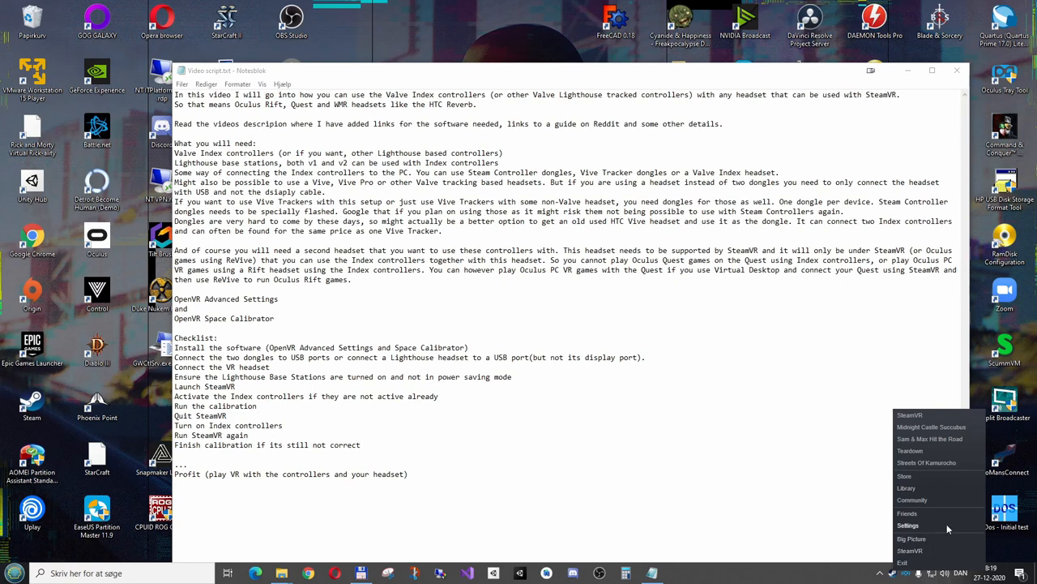
mouse_move(919, 551)
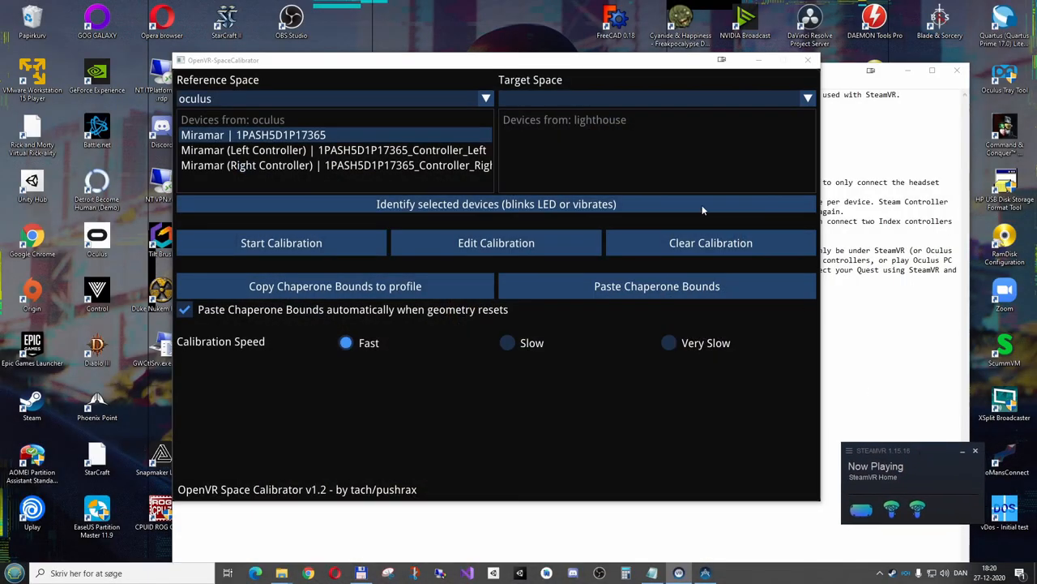
- Nudge the OpenVR Space Calibrator window slightly lower on screen
left_click_drag(496, 60, 506, 98)
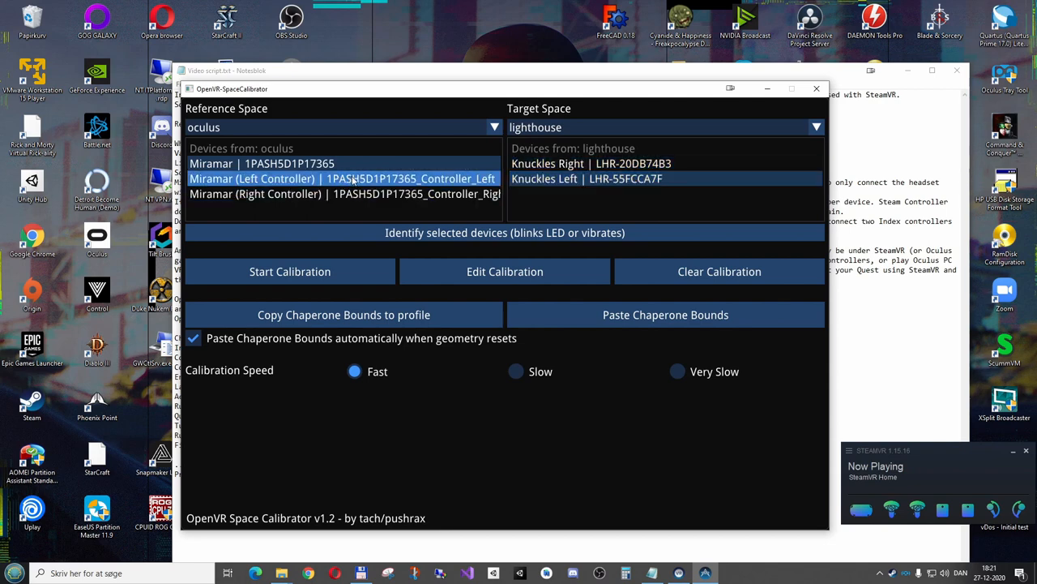
- Calibrate Miramar (Left Controller) as reference against Knuckles Left as target
left_click(262, 163)
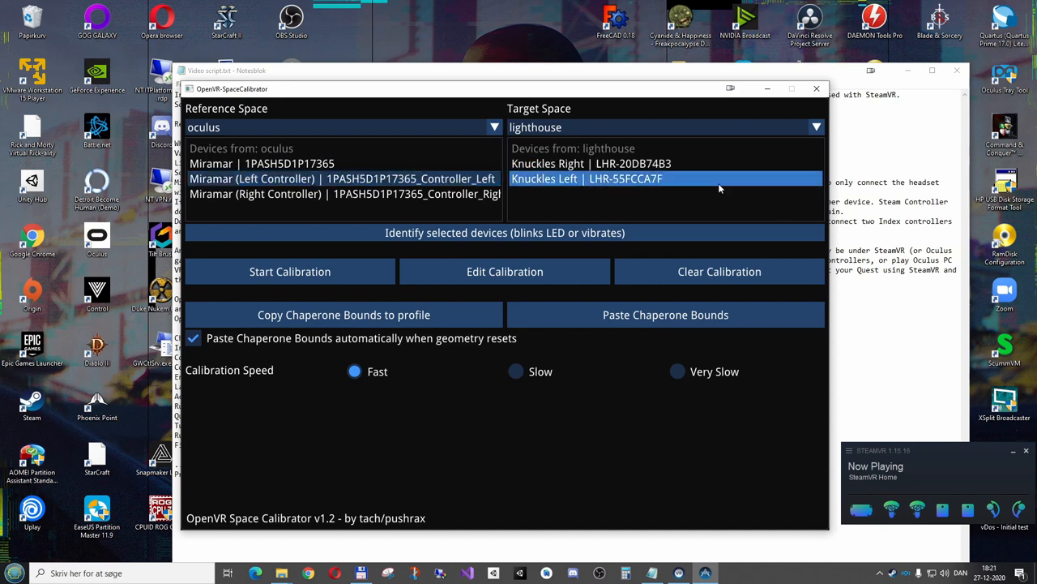
left_click(343, 179)
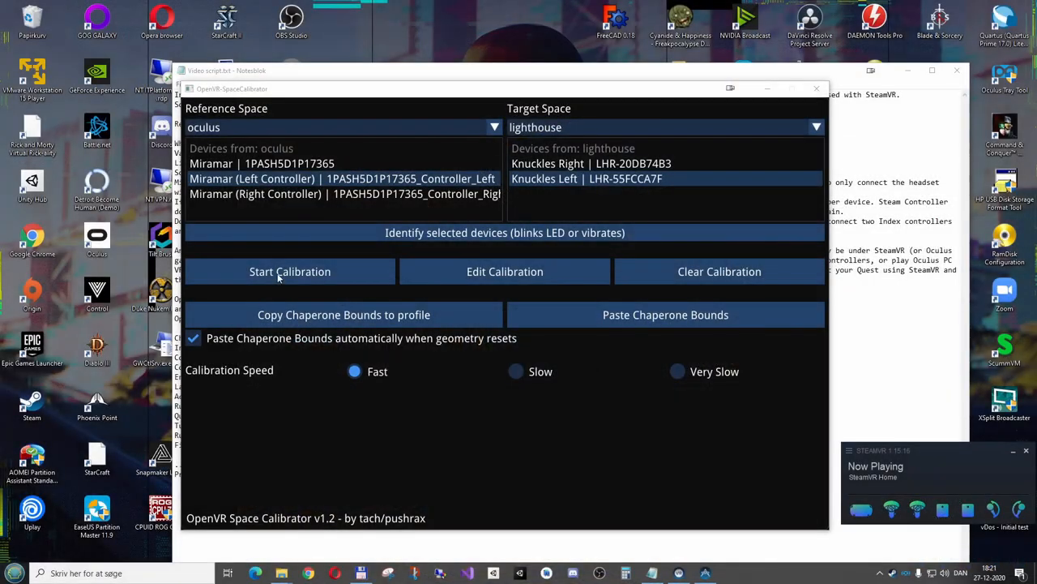
left_click(290, 271)
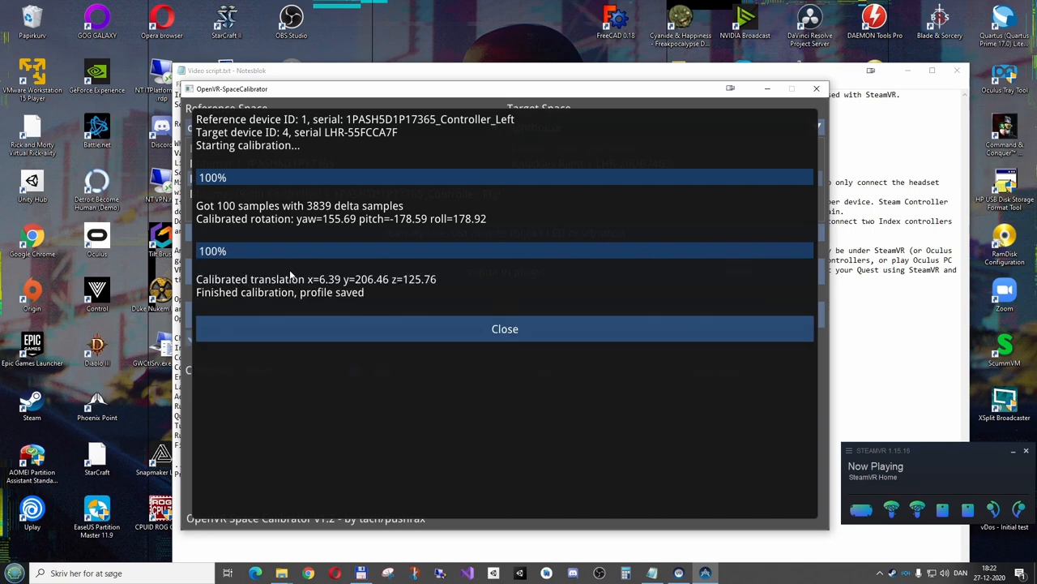
- Close the calibration results and pick Miramar (Right Controller) as reference
left_click(504, 328)
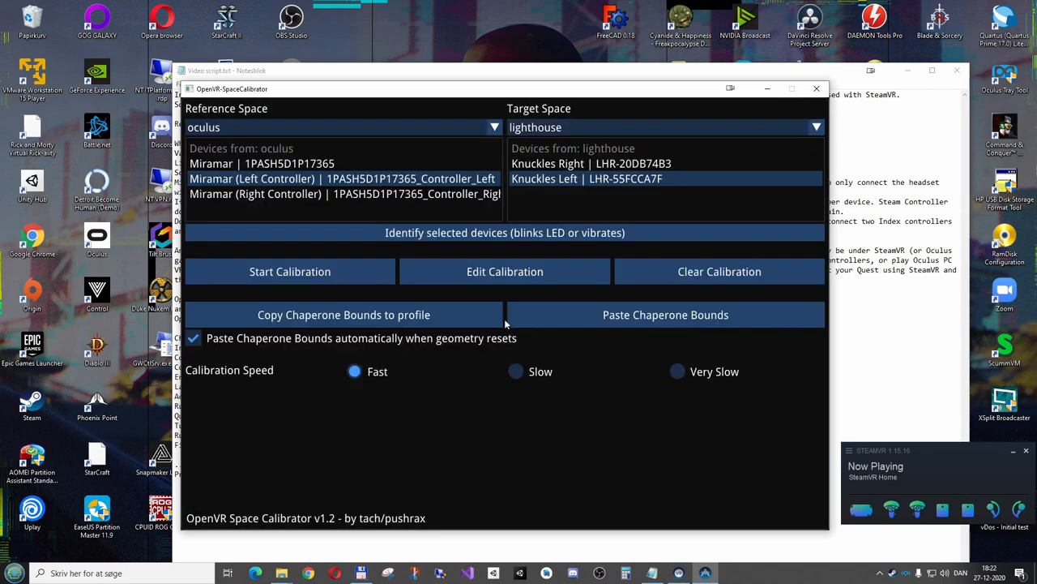
left_click(344, 193)
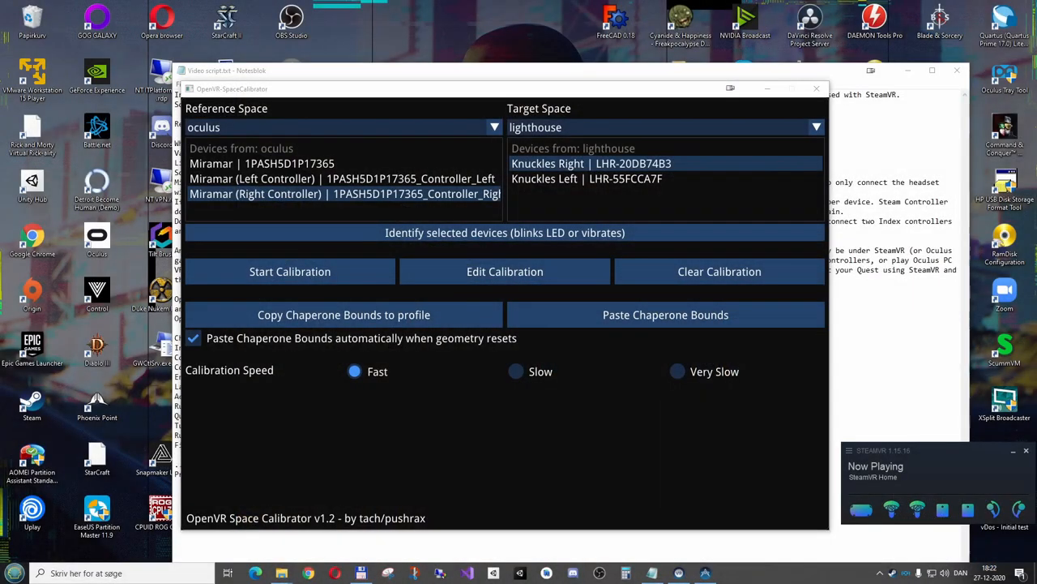
mouse_move(585, 155)
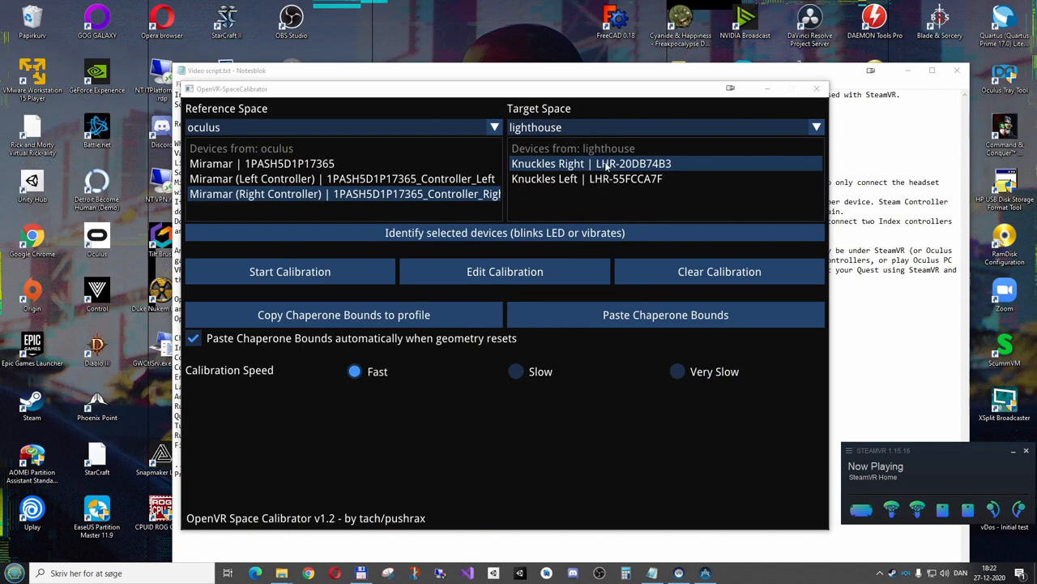
- Select Knuckles Right as the target device
left_click(289, 270)
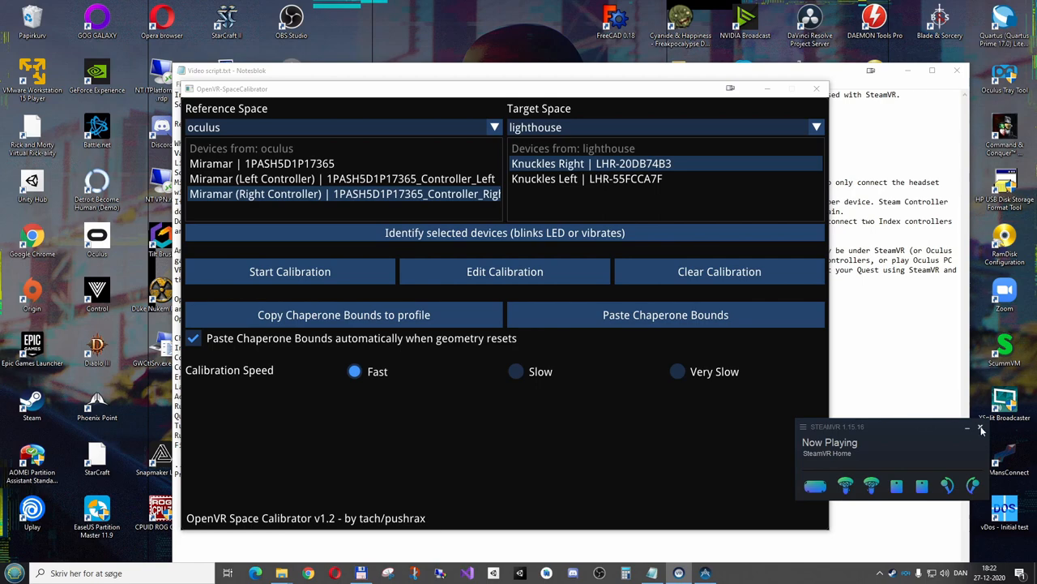
- Quit SteamVR by closing its status window
left_click(817, 88)
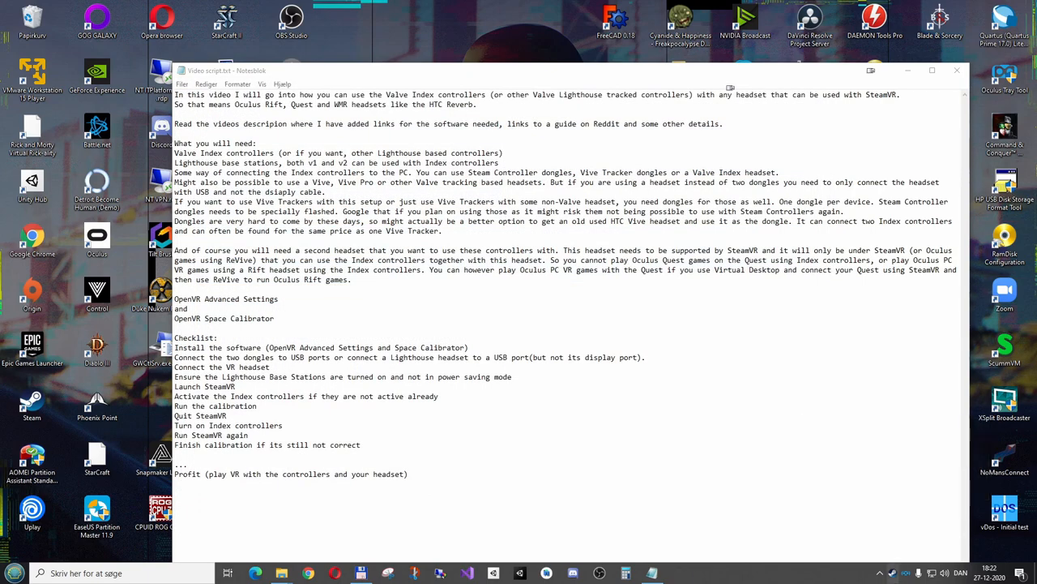
mouse_move(890, 572)
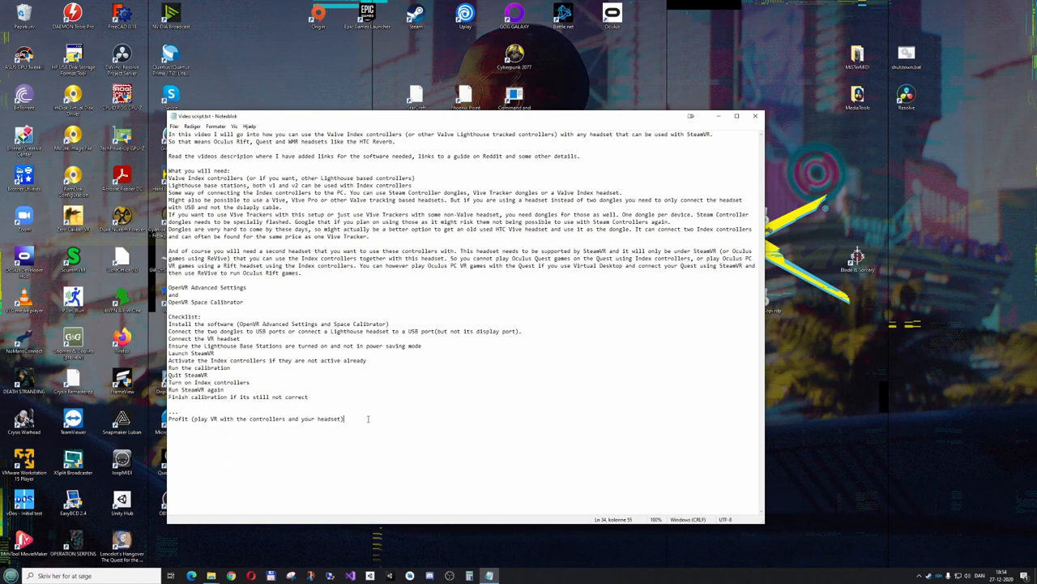
left_click(233, 418)
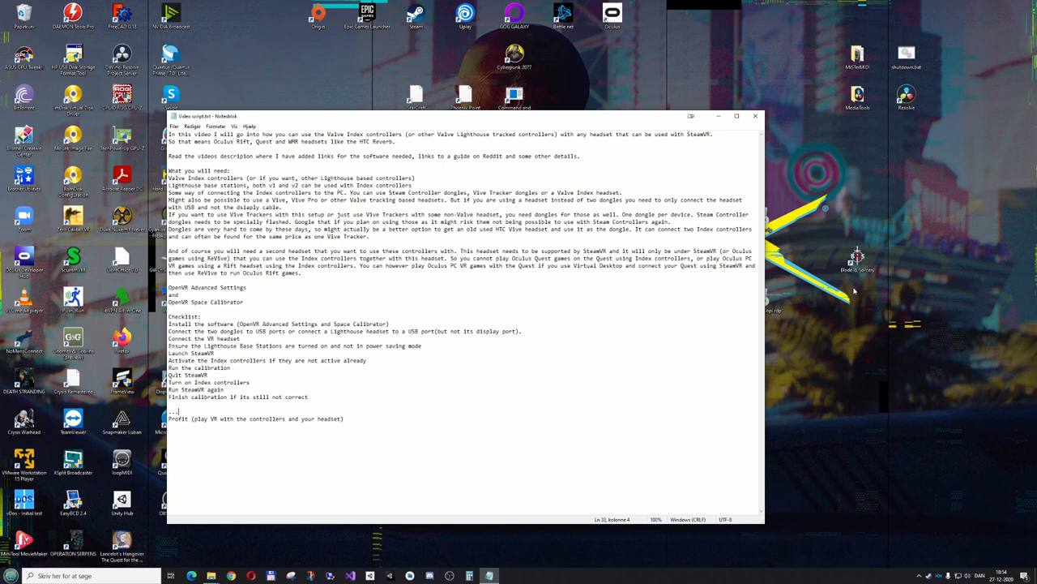
mouse_move(625, 111)
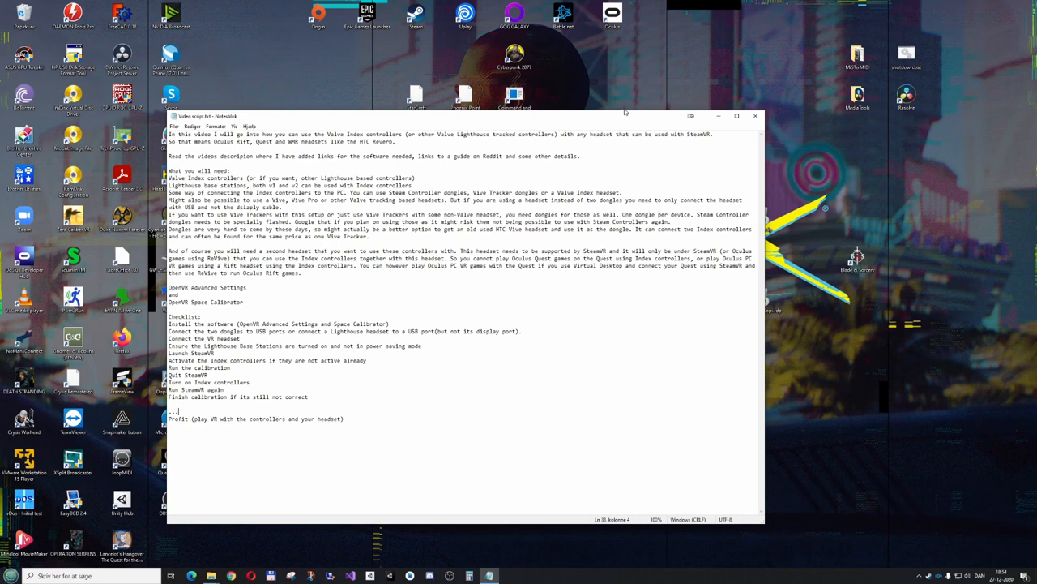